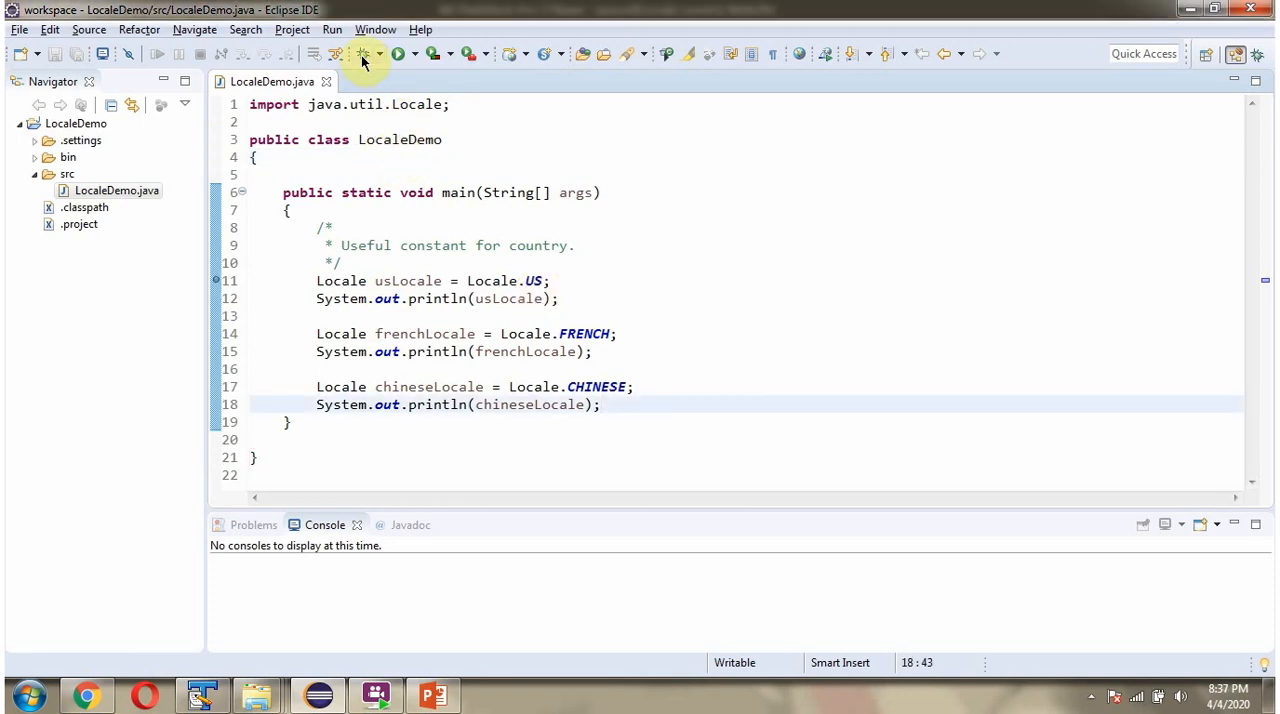
Launch LocaleDemo as a Java application so its output appears in the console.
click(396, 54)
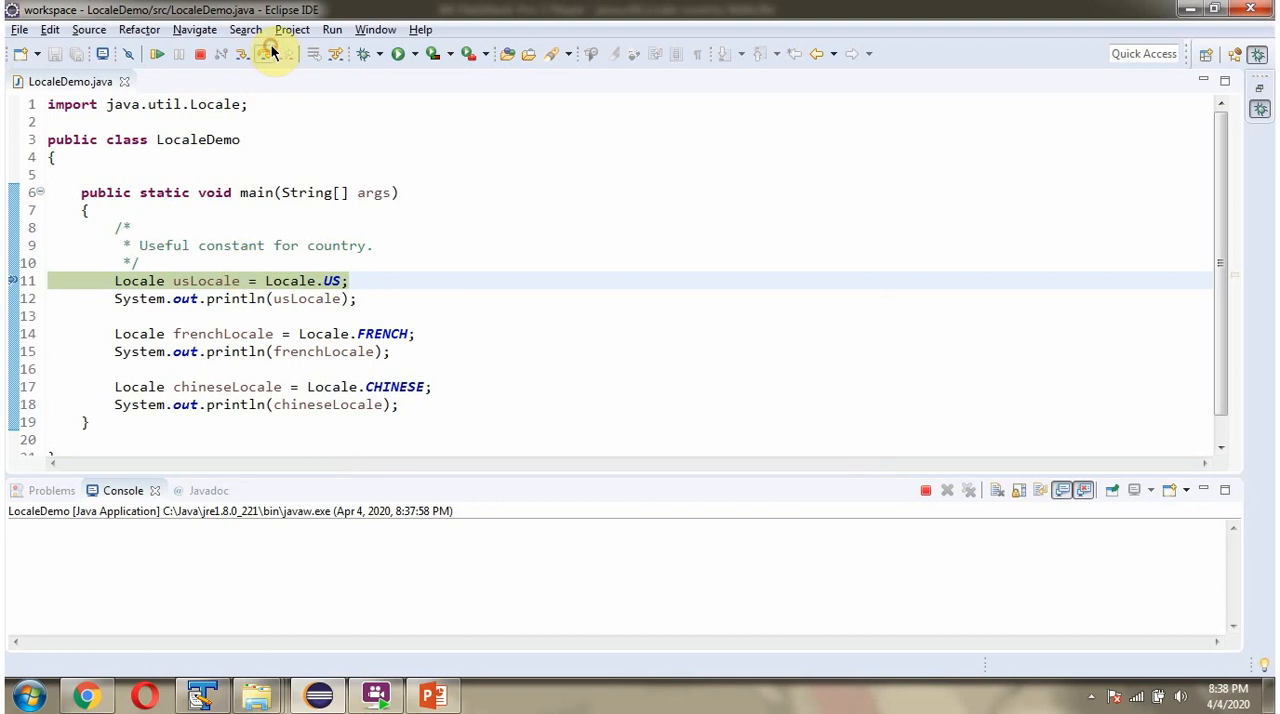
click(276, 54)
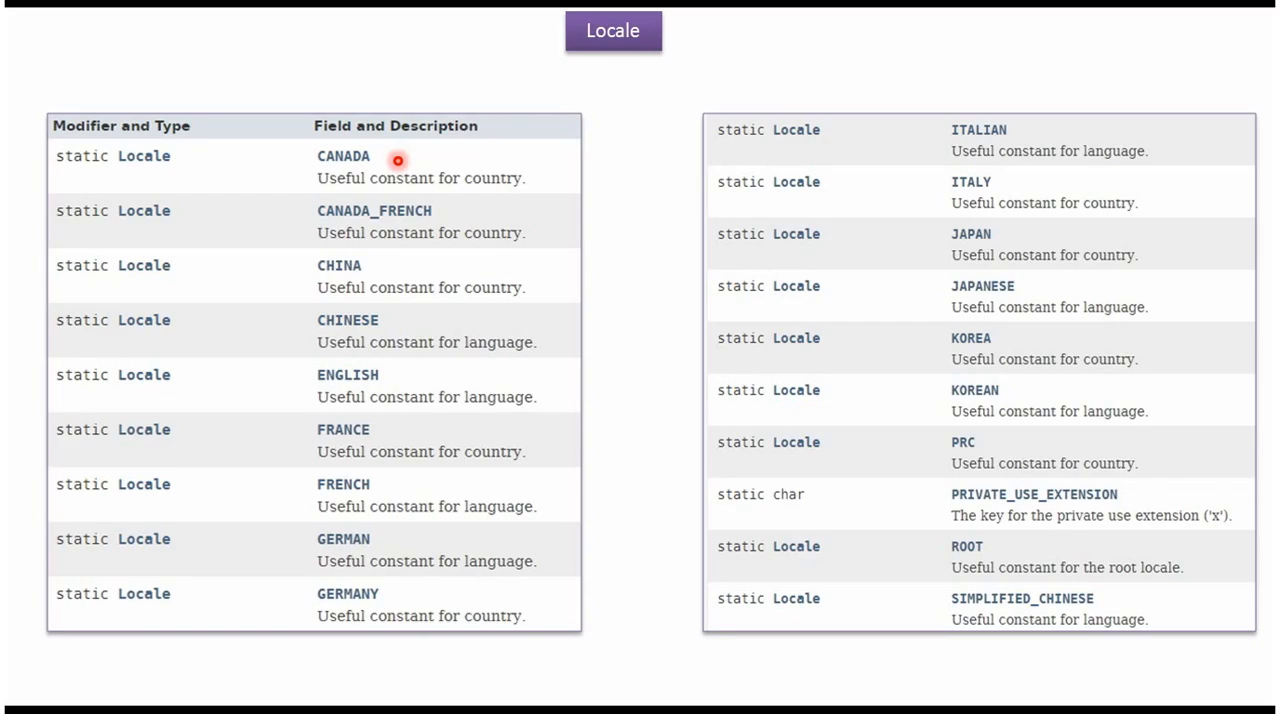
mouse_move(368, 312)
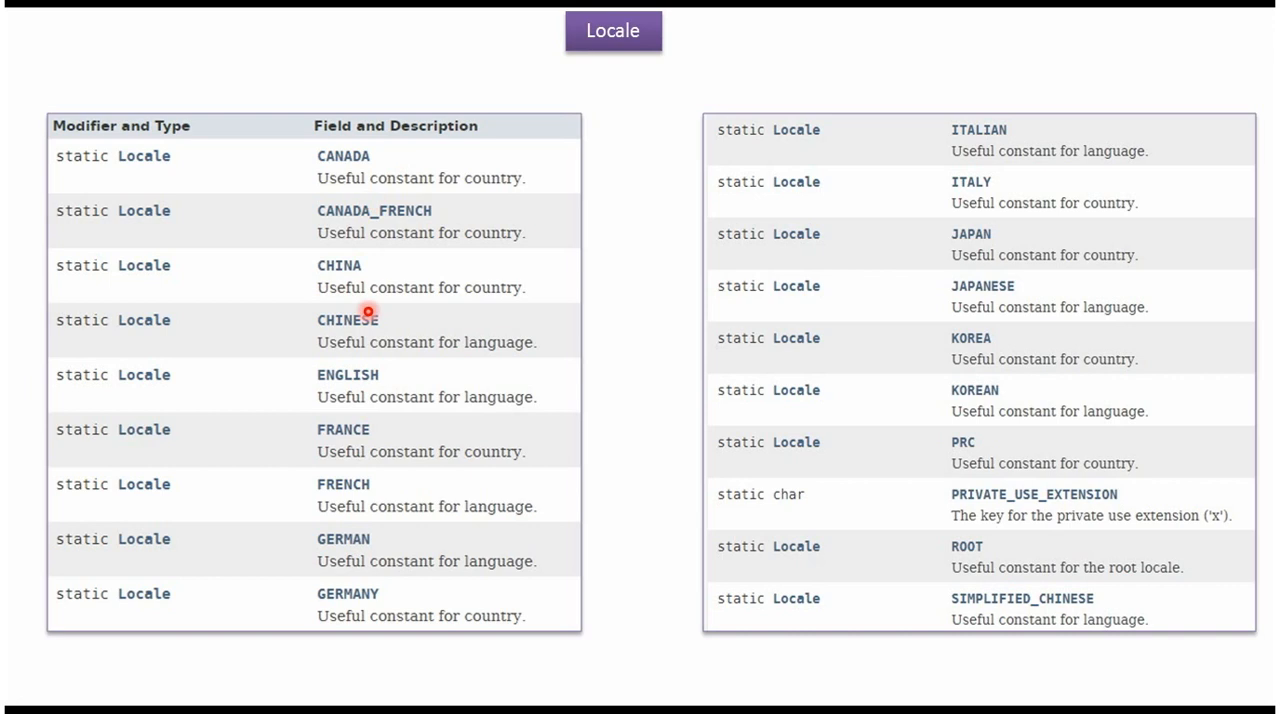
mouse_move(988, 336)
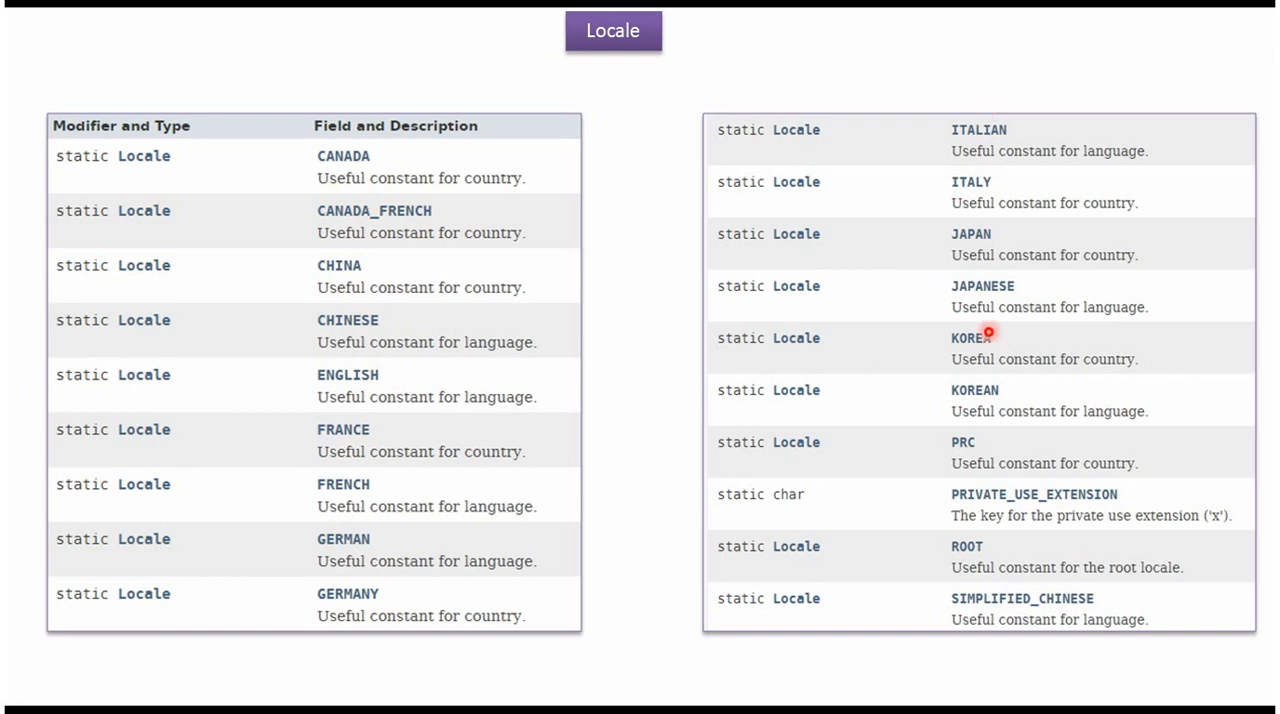
mouse_move(1010, 596)
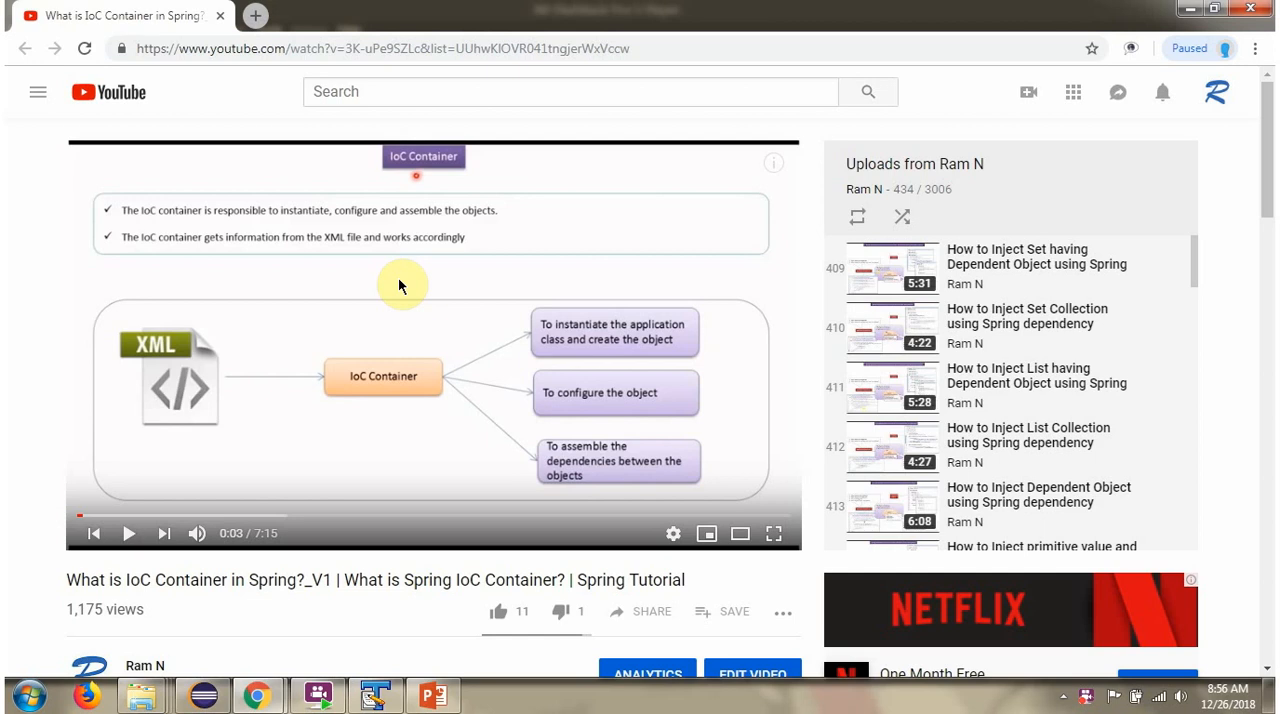
Expand the YouTube description to show the source code, download, GitHub and Bitbucket links.
scroll(down, 3)
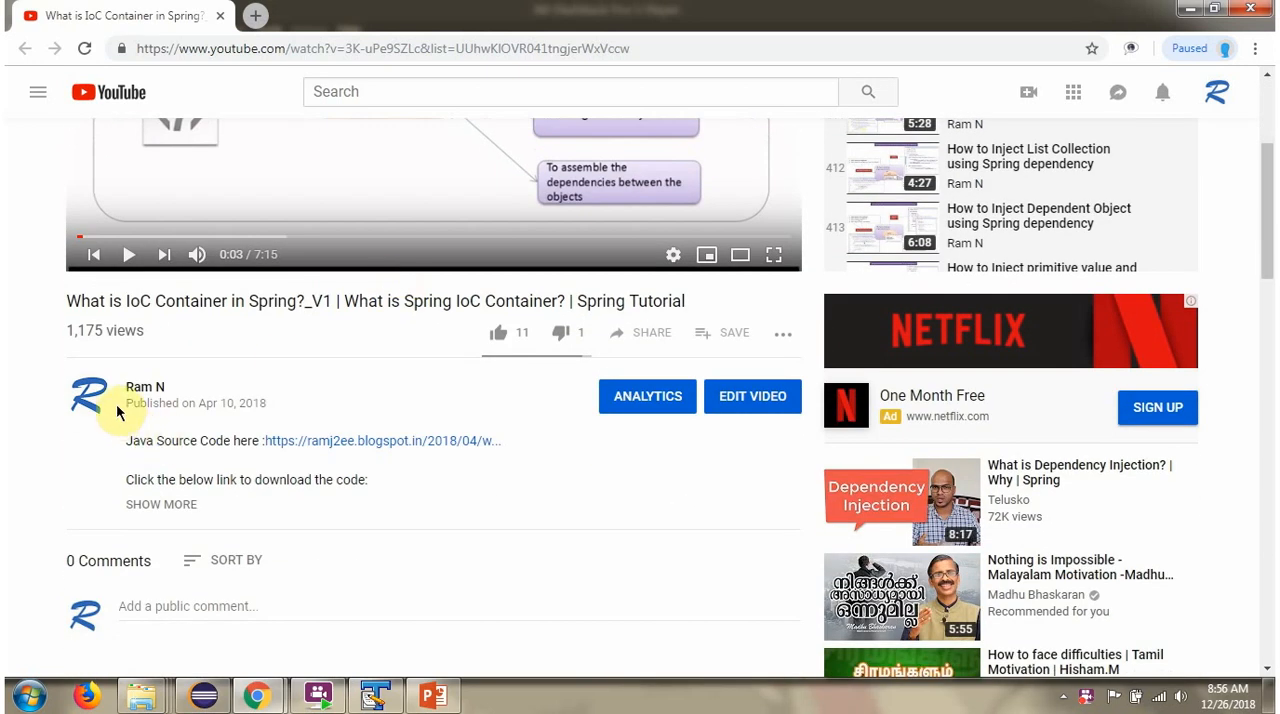
mouse_move(252, 524)
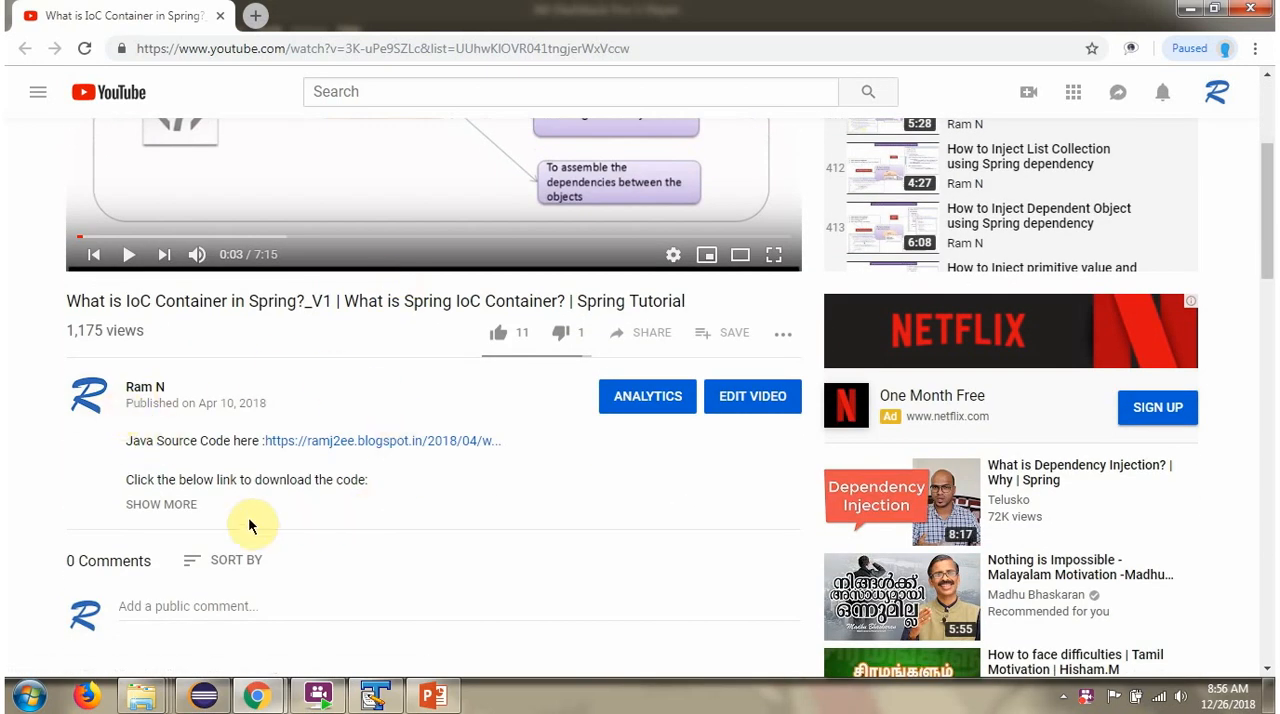
click(160, 504)
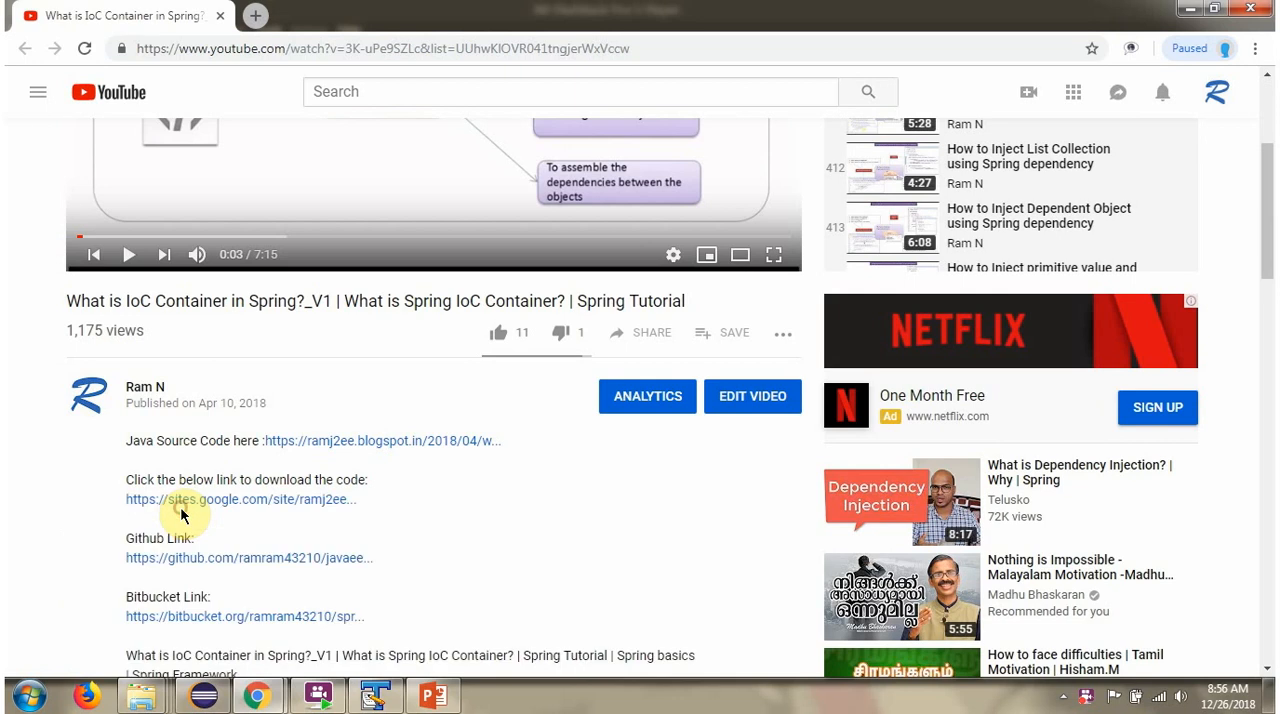
scroll(down, 3)
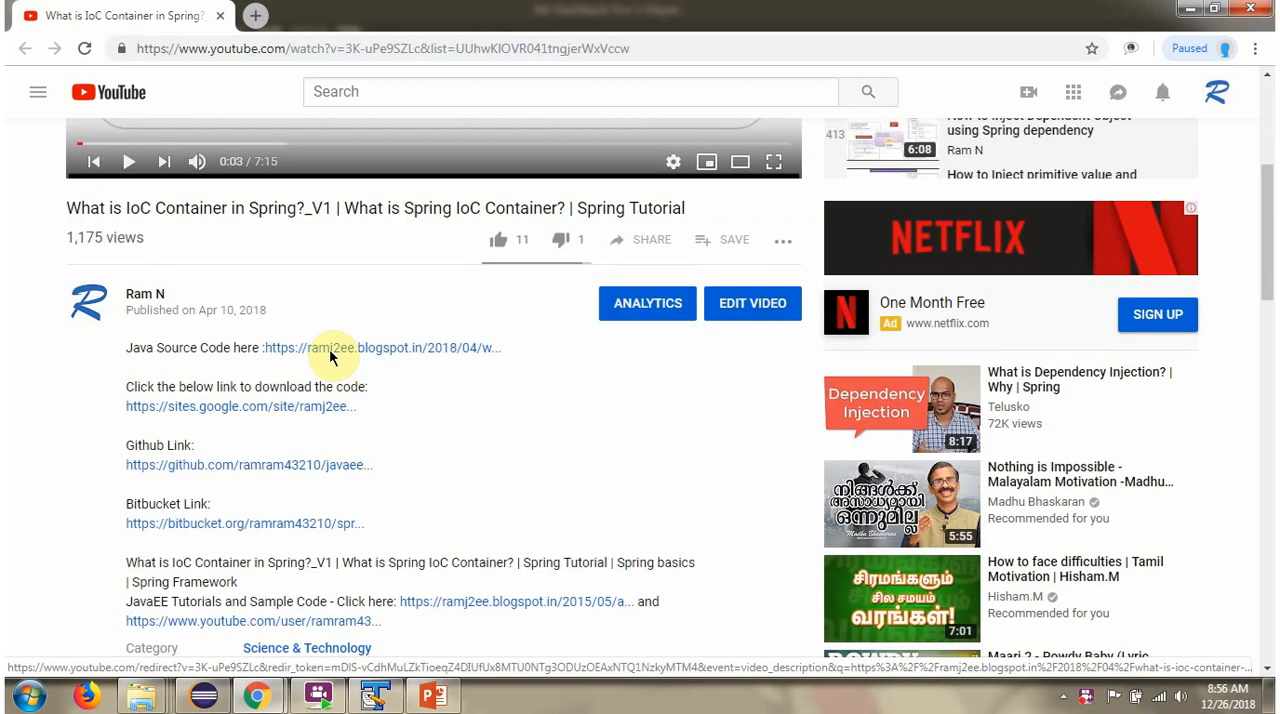
mouse_move(344, 524)
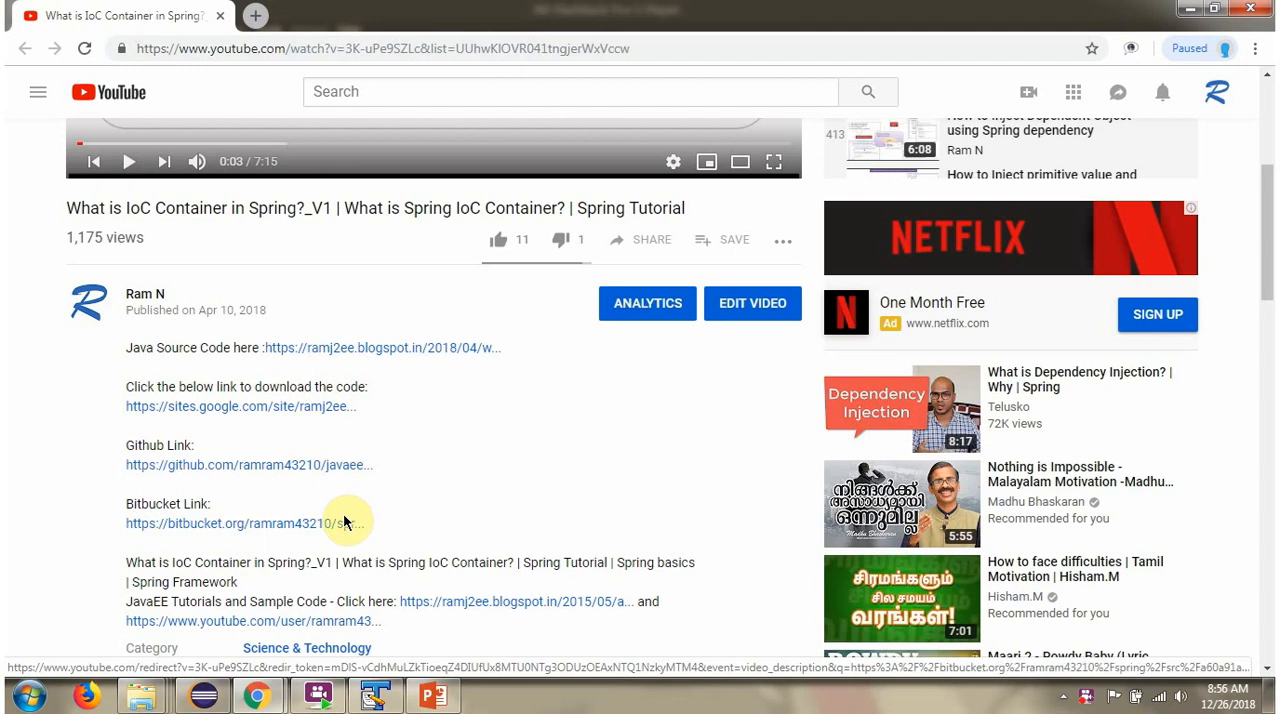